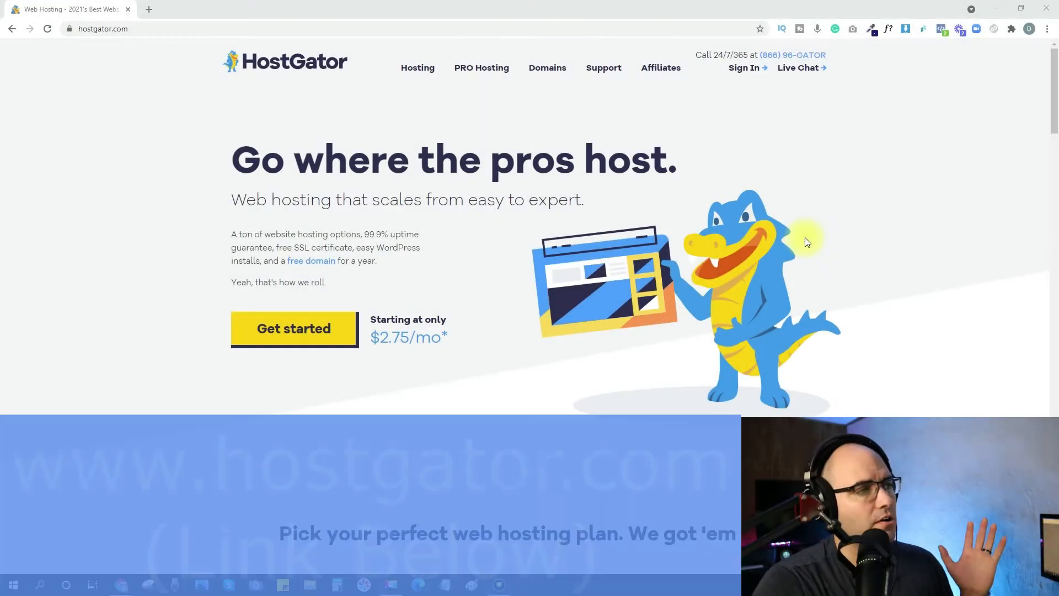
mouse_move(474, 118)
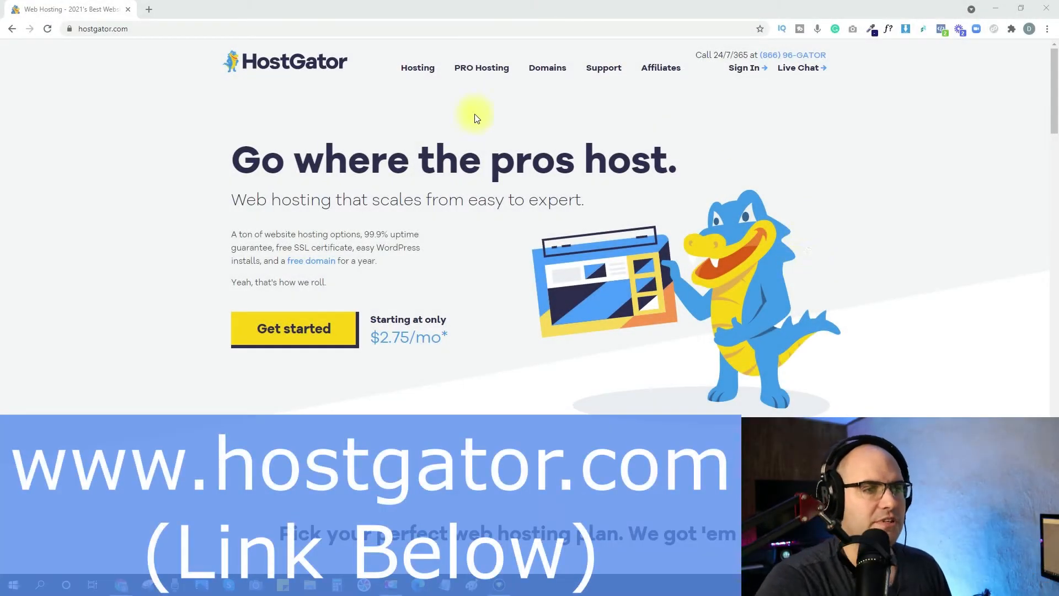
mouse_move(668, 304)
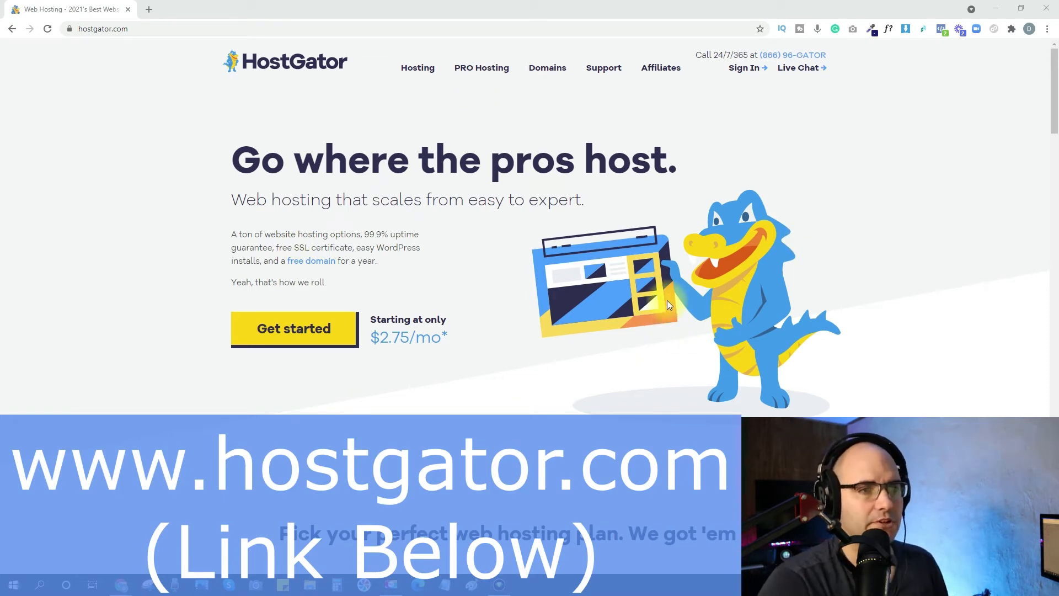
mouse_move(590, 241)
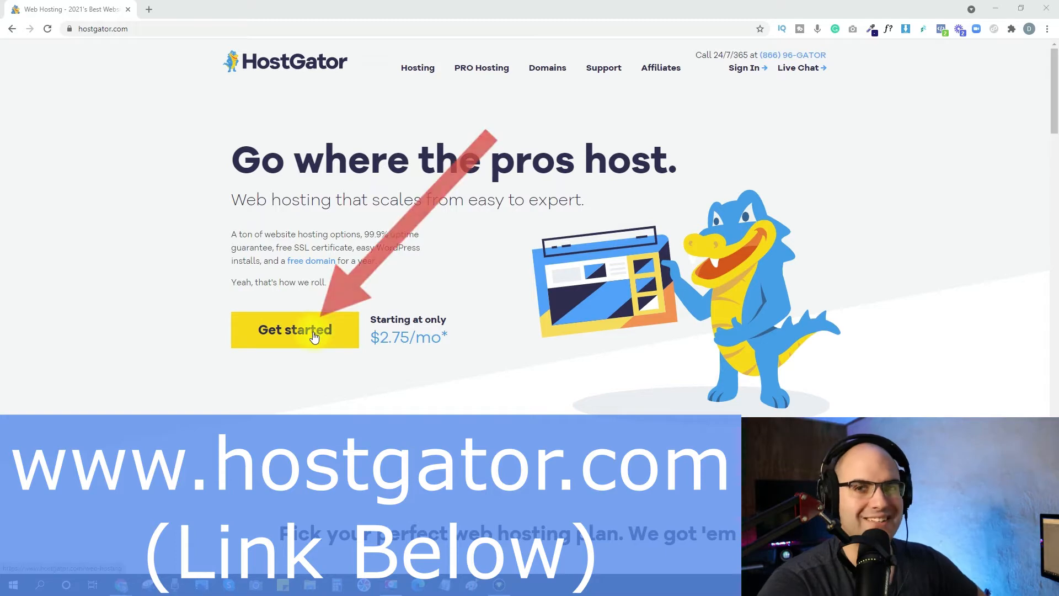
- Click Get started on the HostGator homepage to reach the hosting plans
left_click(294, 330)
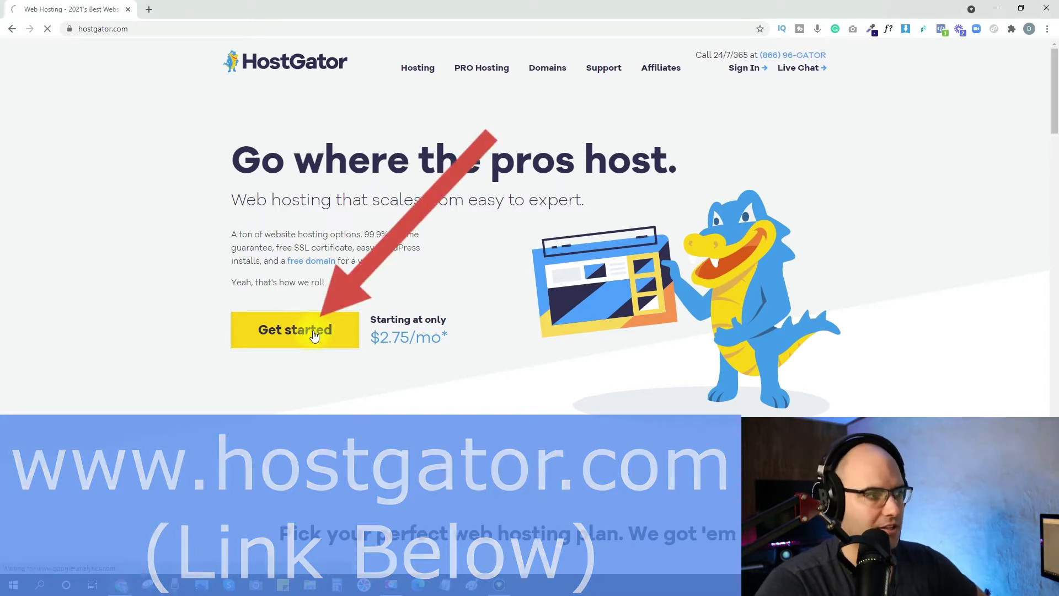
- Scroll to the shared hosting plan cards and order the Hatchling Plan
left_click(295, 329)
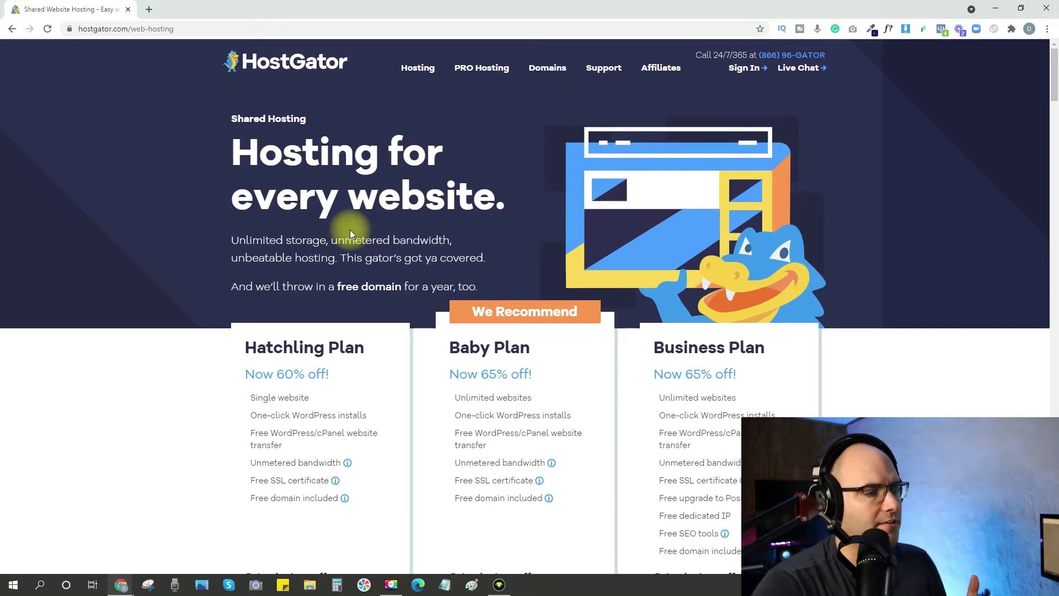
scroll("down", 3)
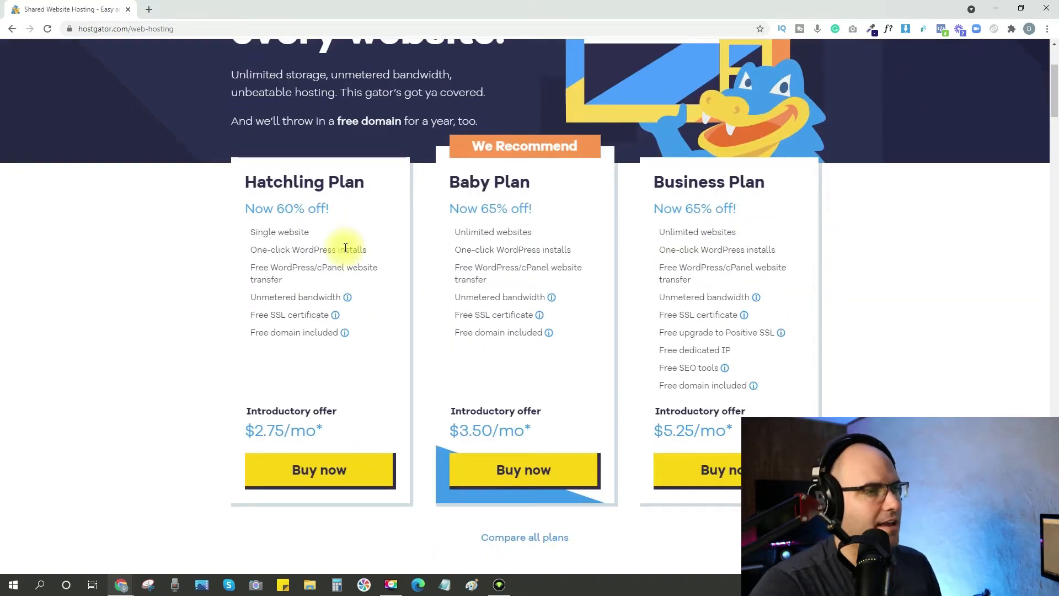
mouse_move(335, 303)
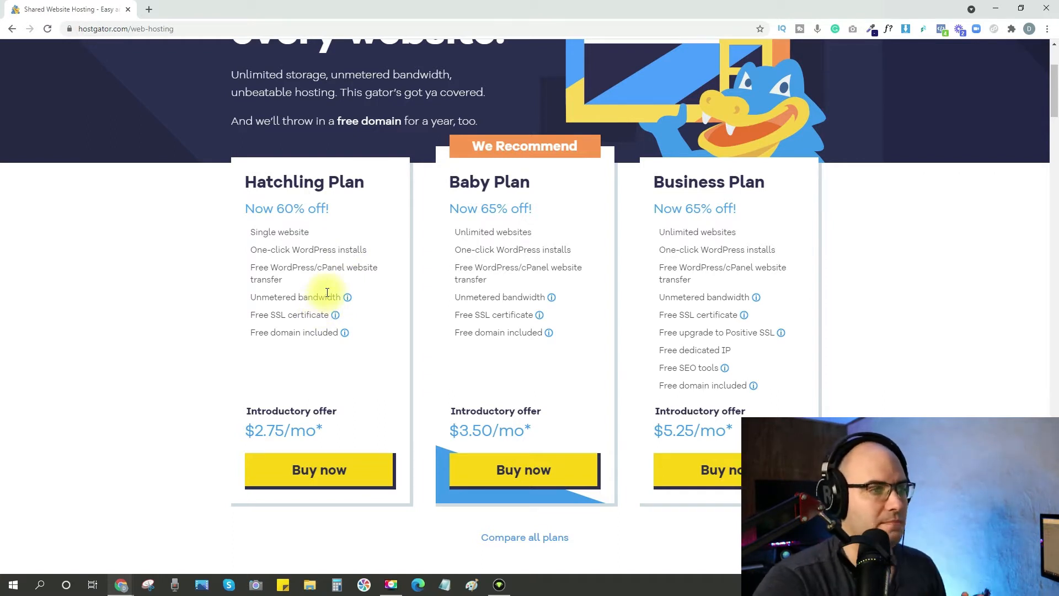
mouse_move(318, 216)
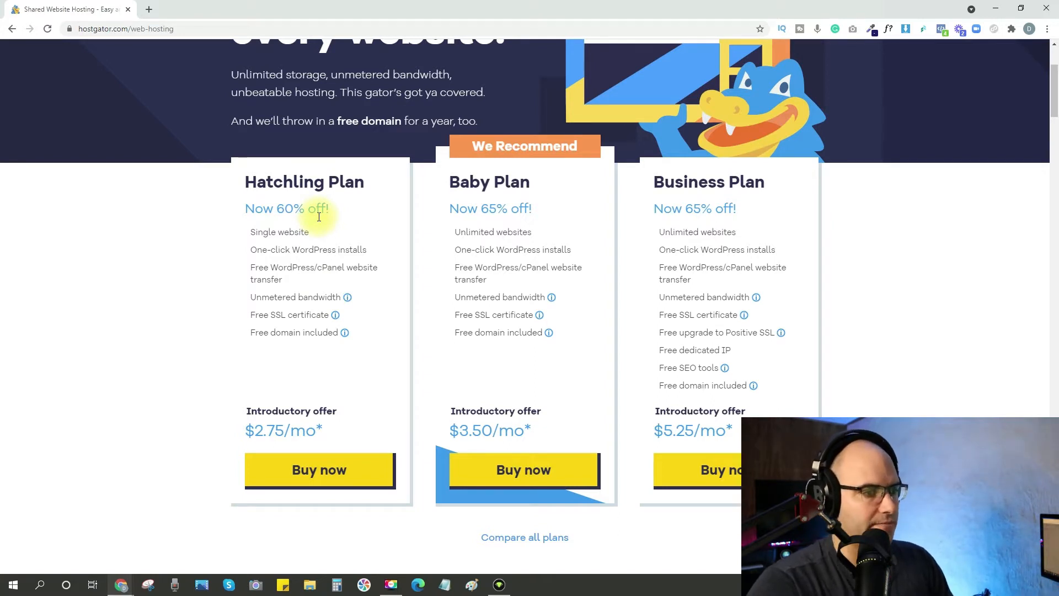
mouse_move(285, 271)
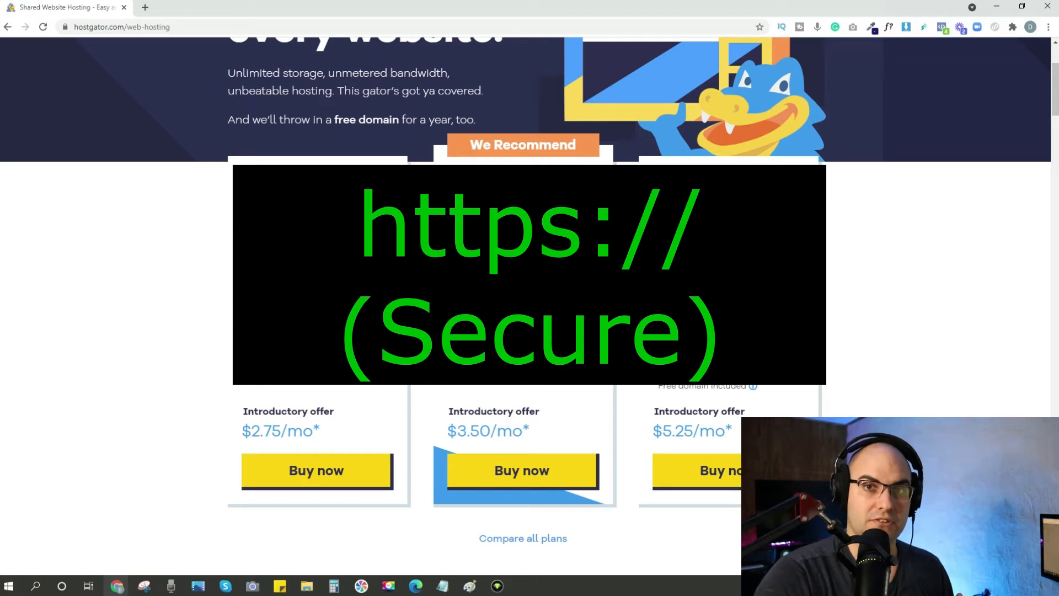
mouse_move(210, 294)
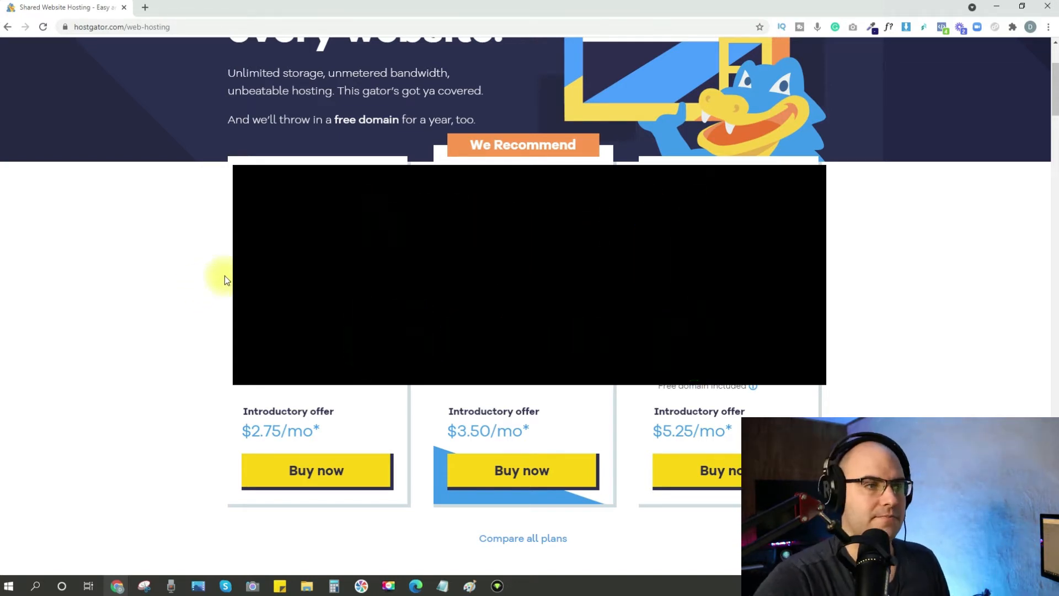
left_click(316, 470)
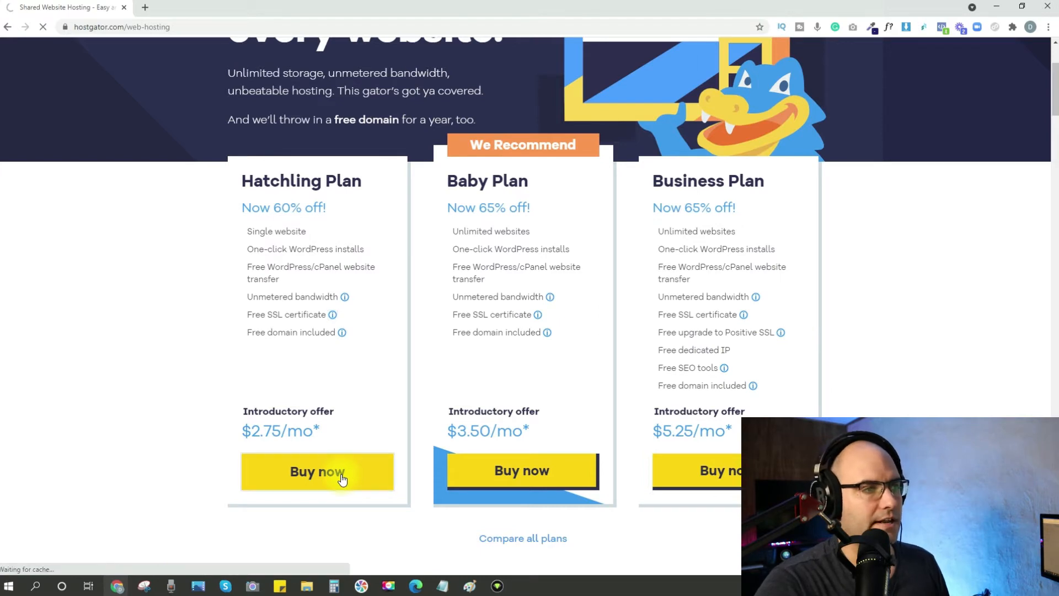
- Mark the domain as already owned and enter thecarpentrycorner.com
left_click(316, 471)
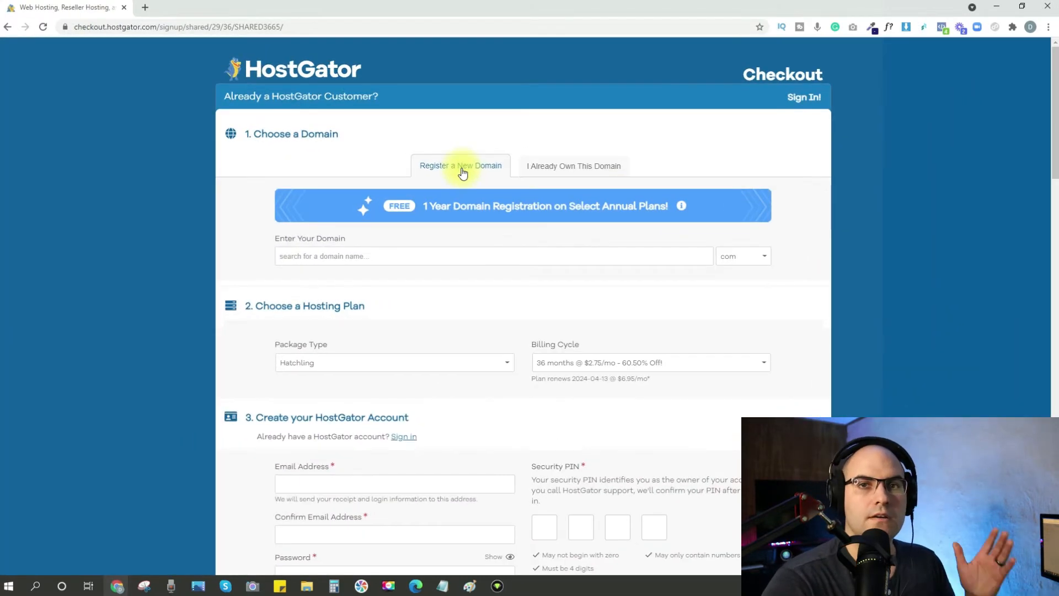
mouse_move(458, 200)
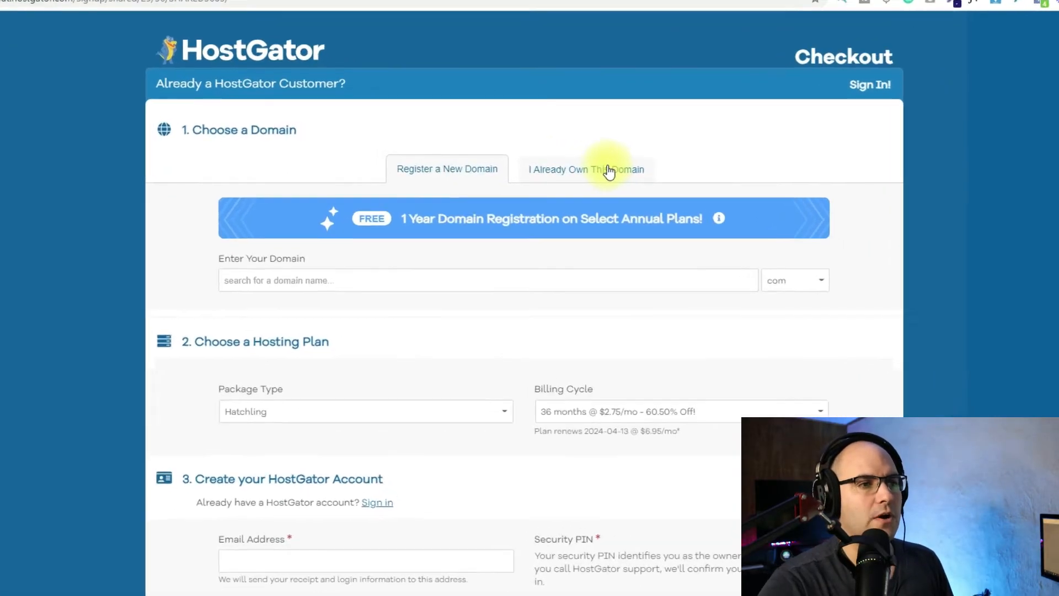
left_click(584, 168)
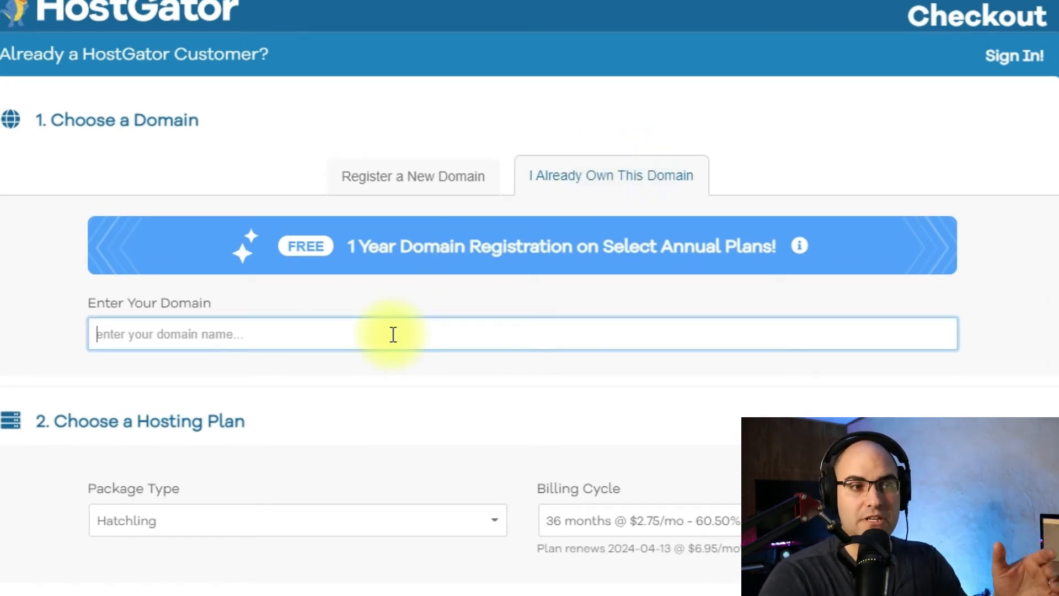
mouse_move(42, 320)
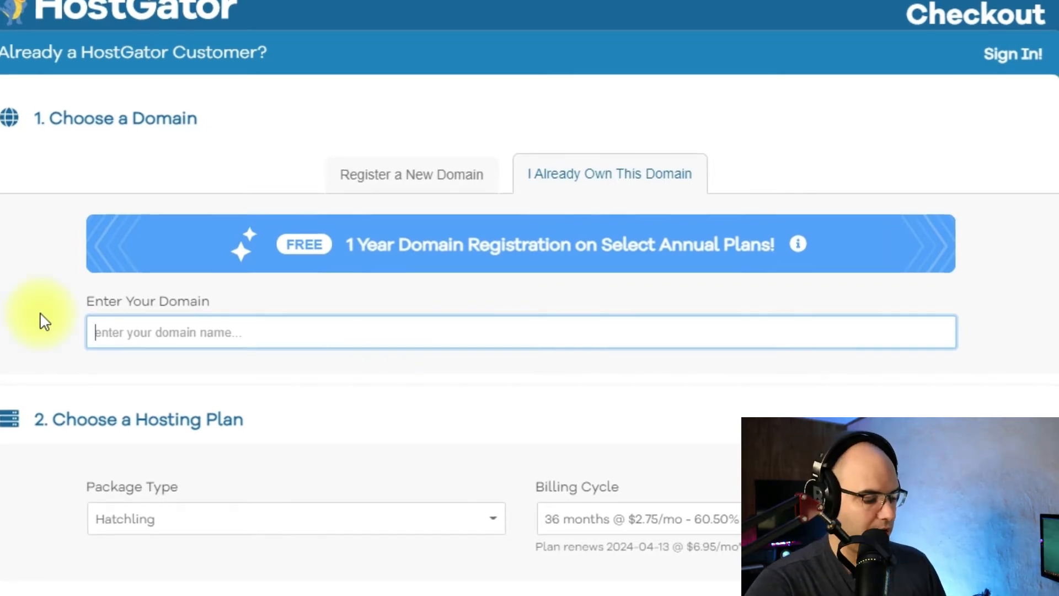
type("thecarpentrycorner.com")
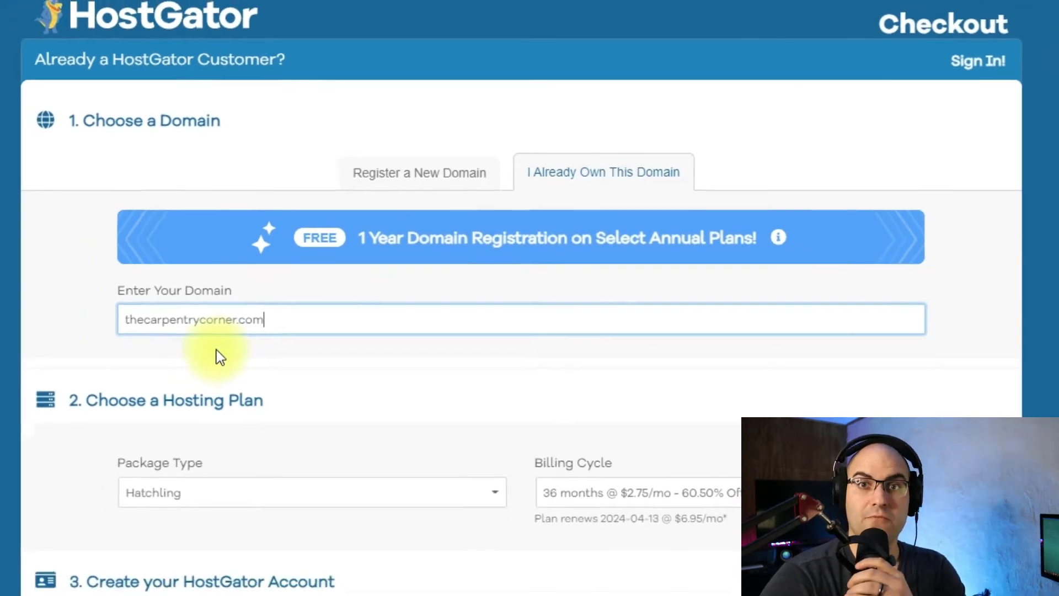
scroll("down", 3)
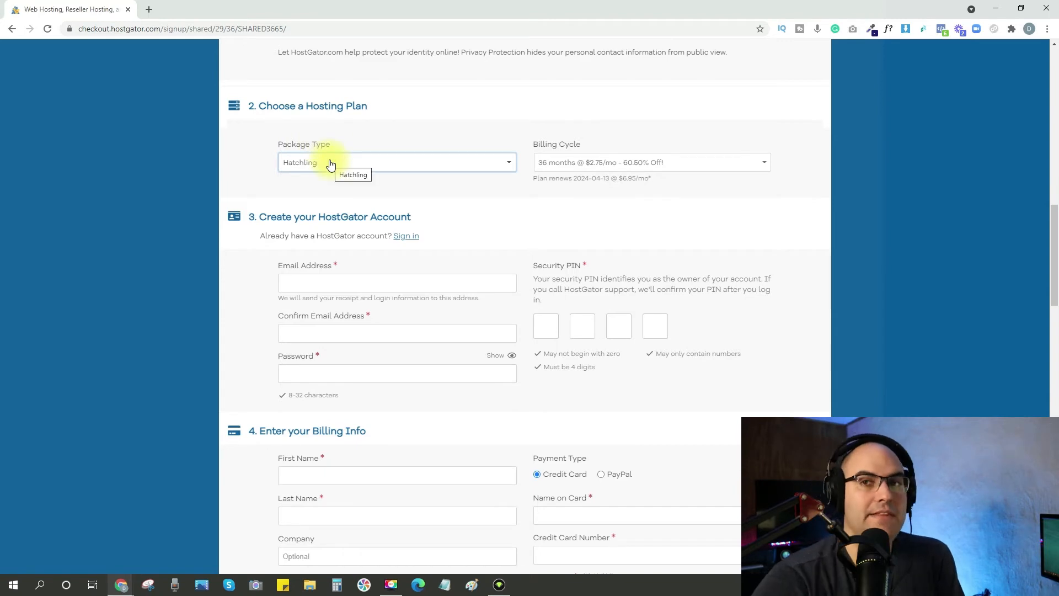
- Keep Hatchling as the package and set billing to 1 month at $10.95/mo
left_click(397, 163)
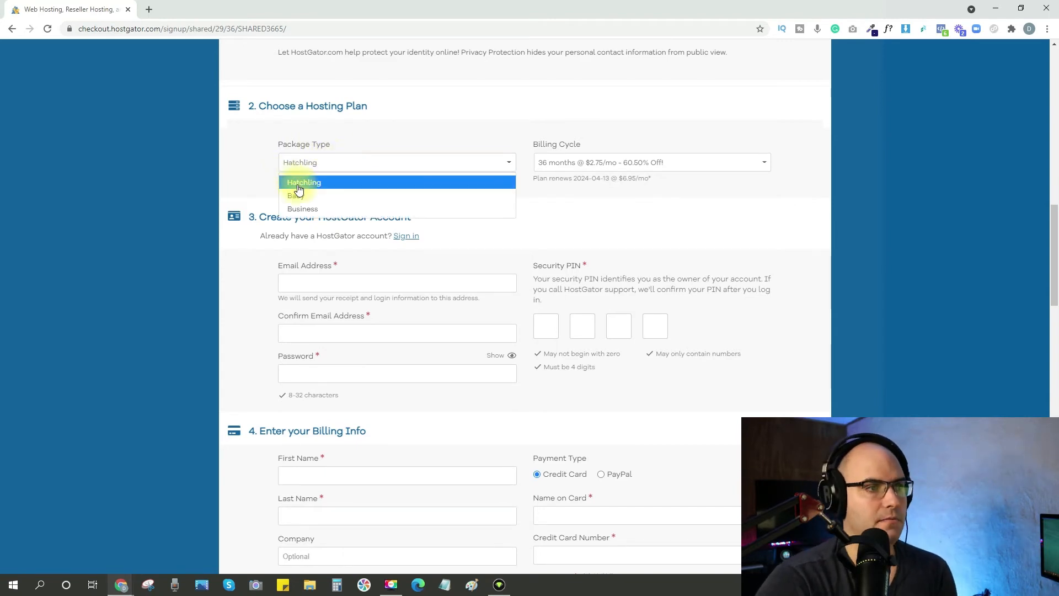
left_click(303, 182)
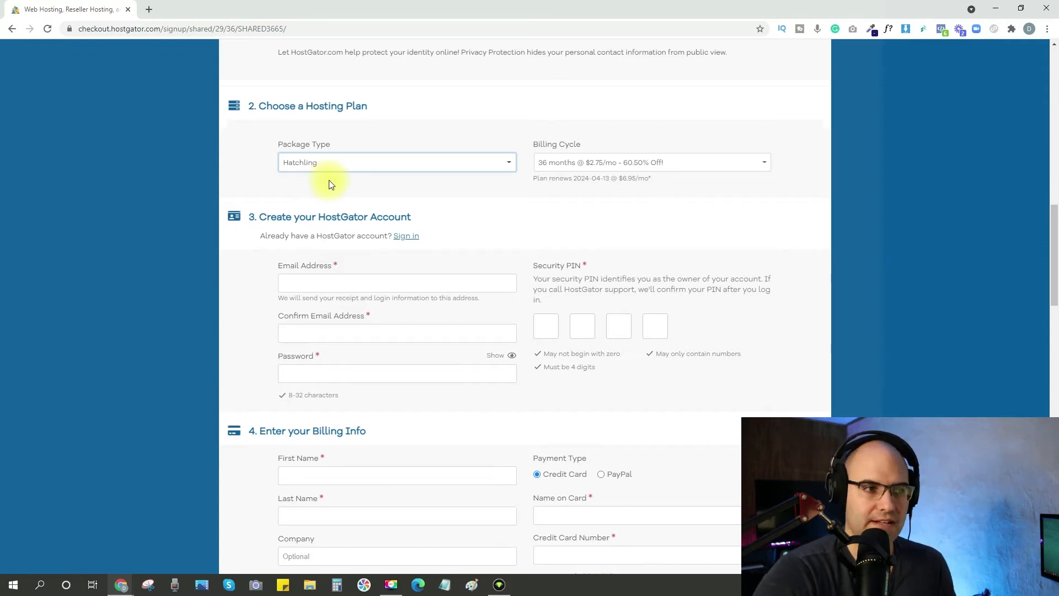
mouse_move(598, 163)
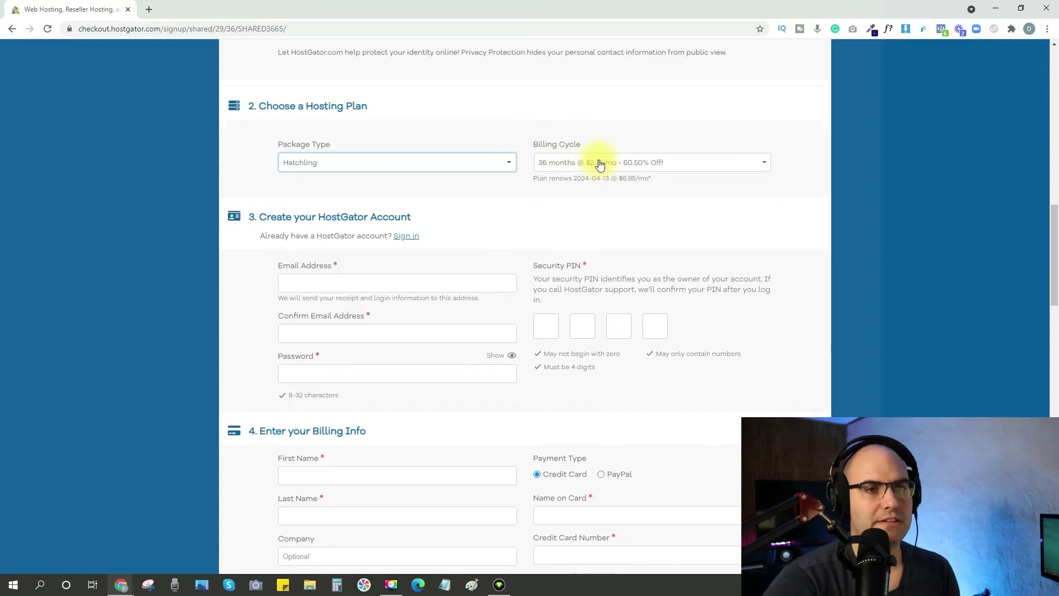
mouse_move(601, 165)
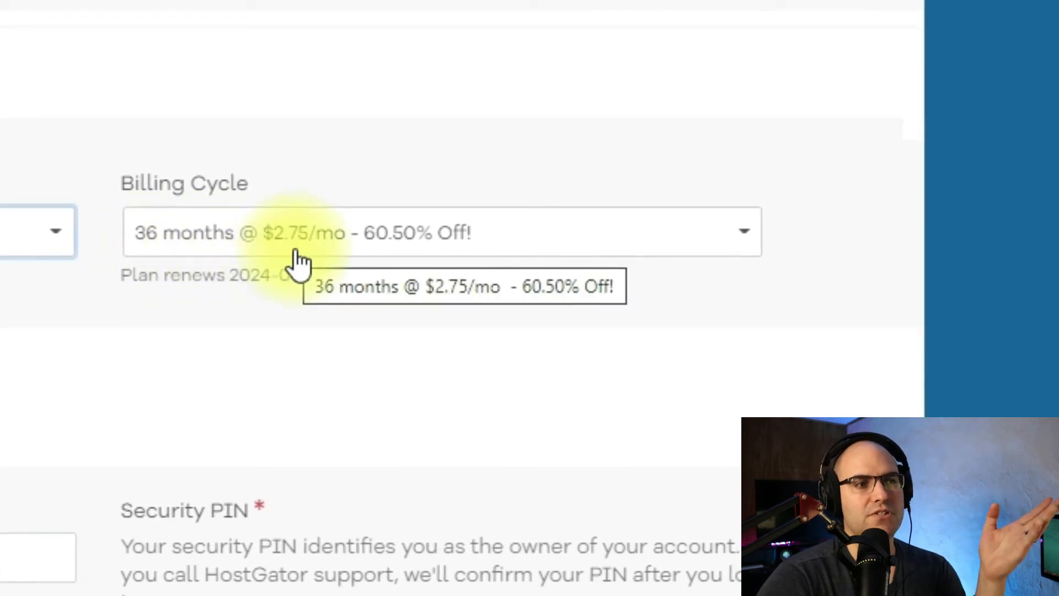
mouse_move(773, 304)
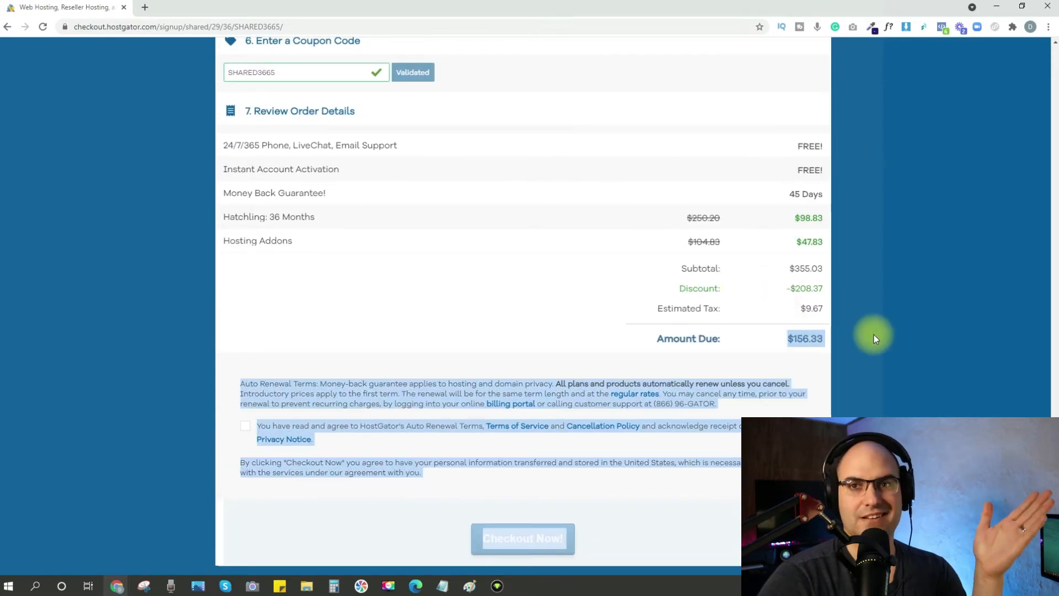
scroll("up", 3)
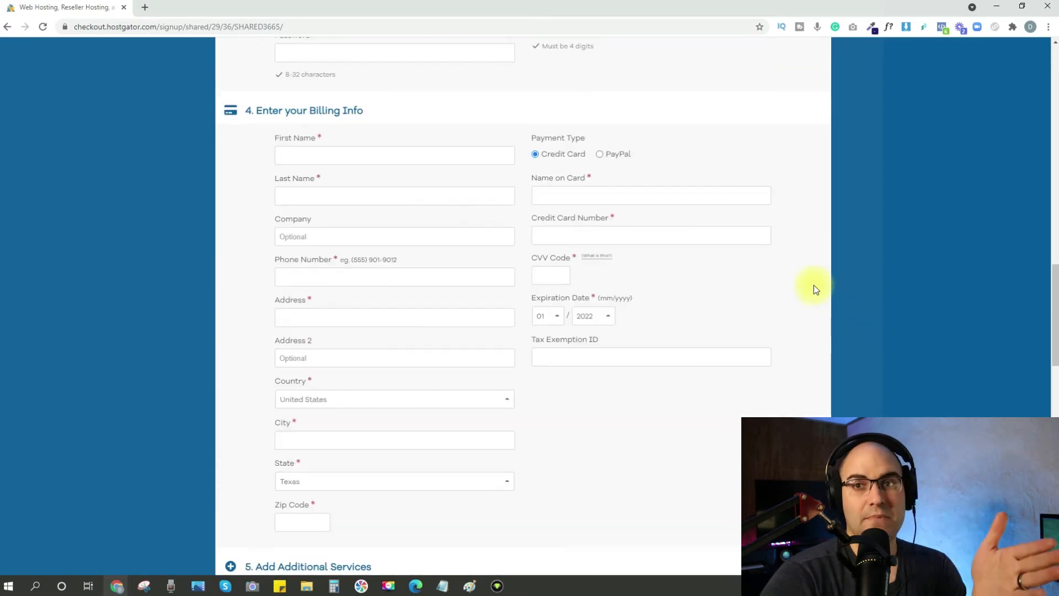
scroll("up", 3)
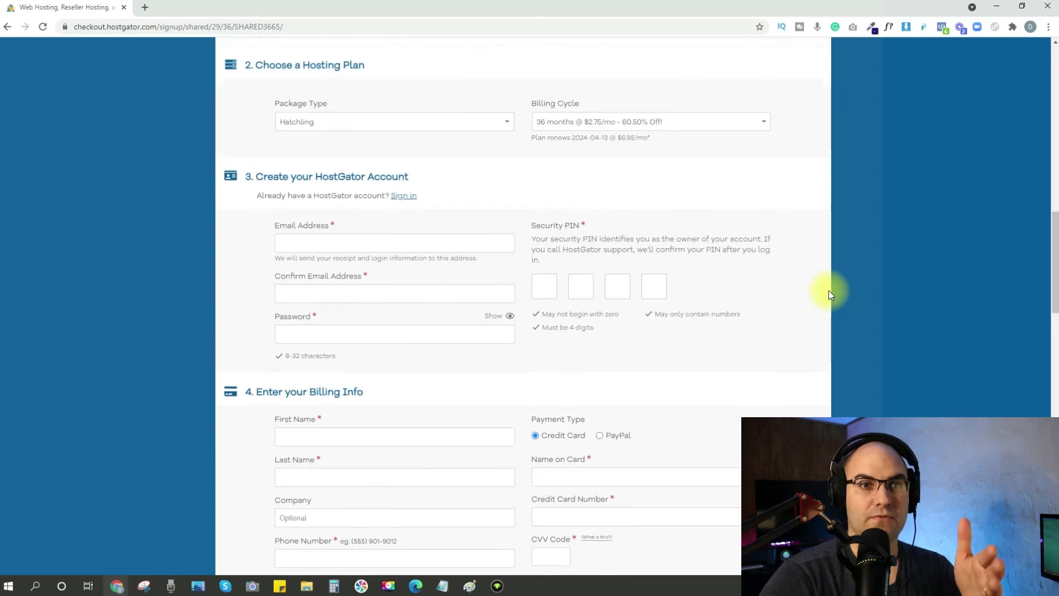
scroll("up", 3)
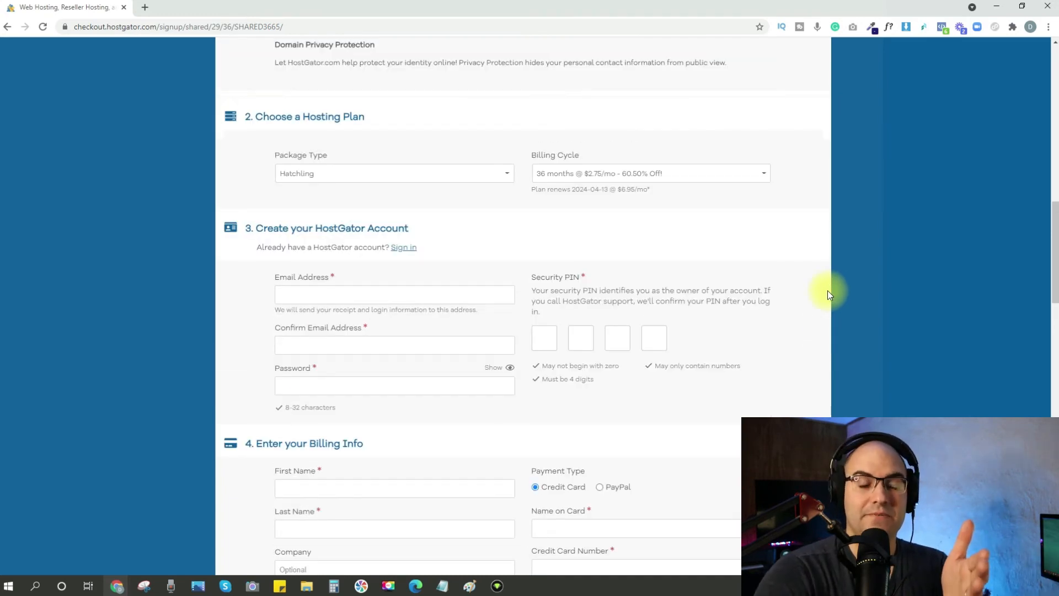
left_click(648, 172)
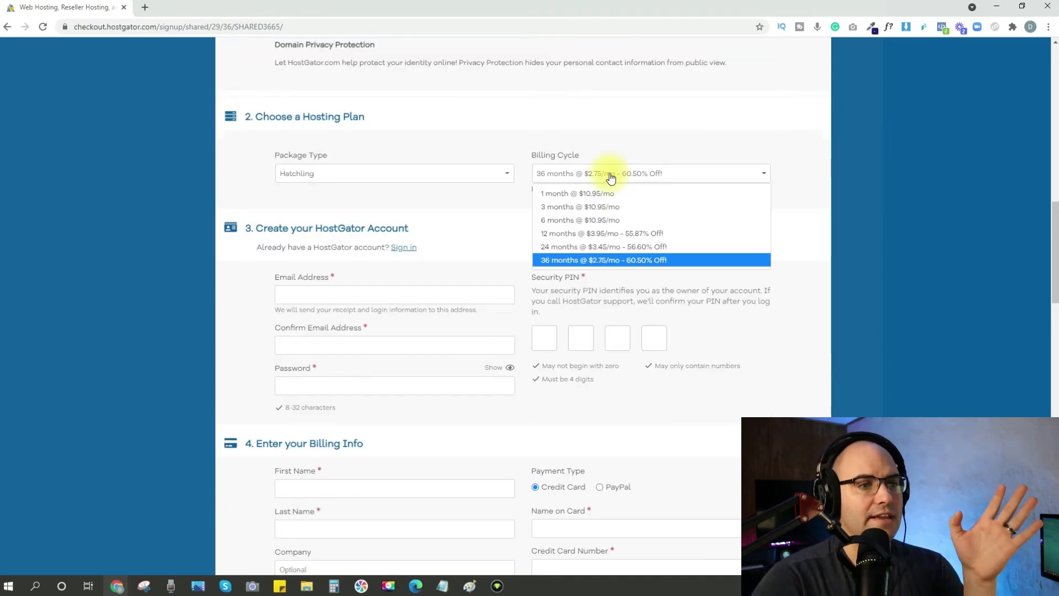
left_click(577, 193)
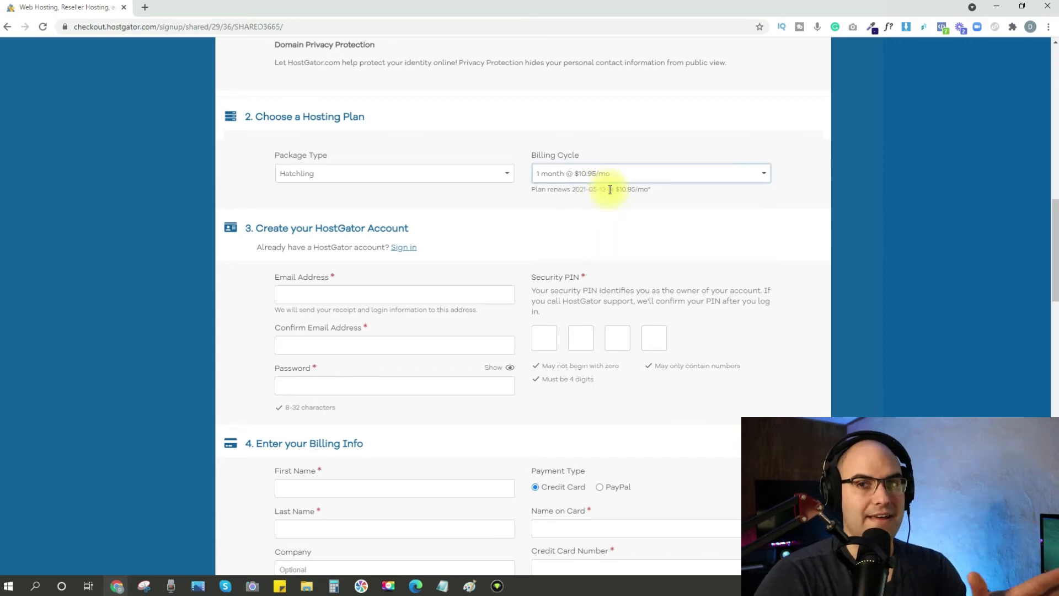
scroll("down", 3)
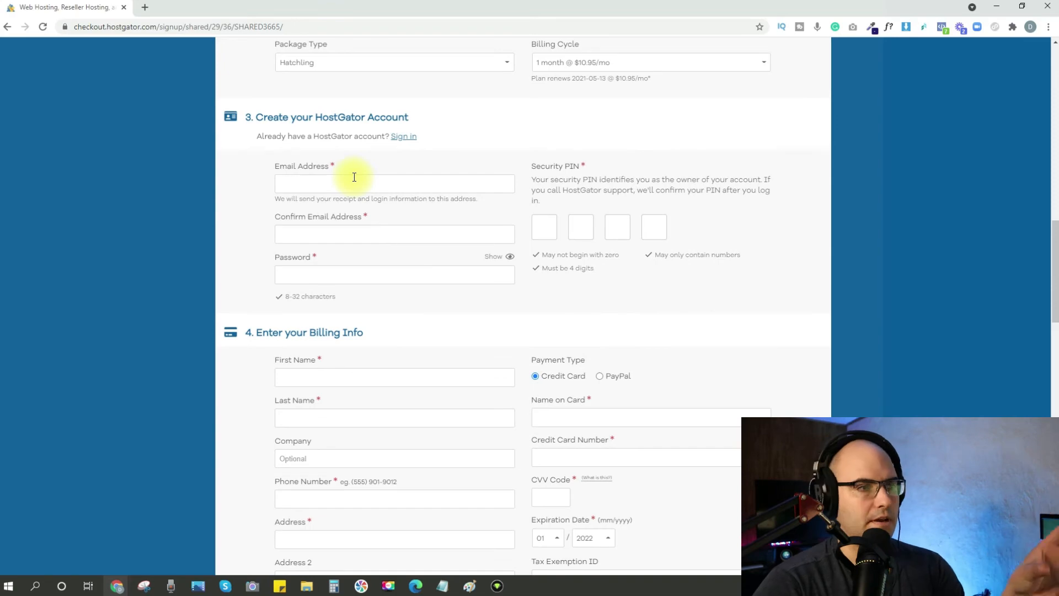
scroll("down", 3)
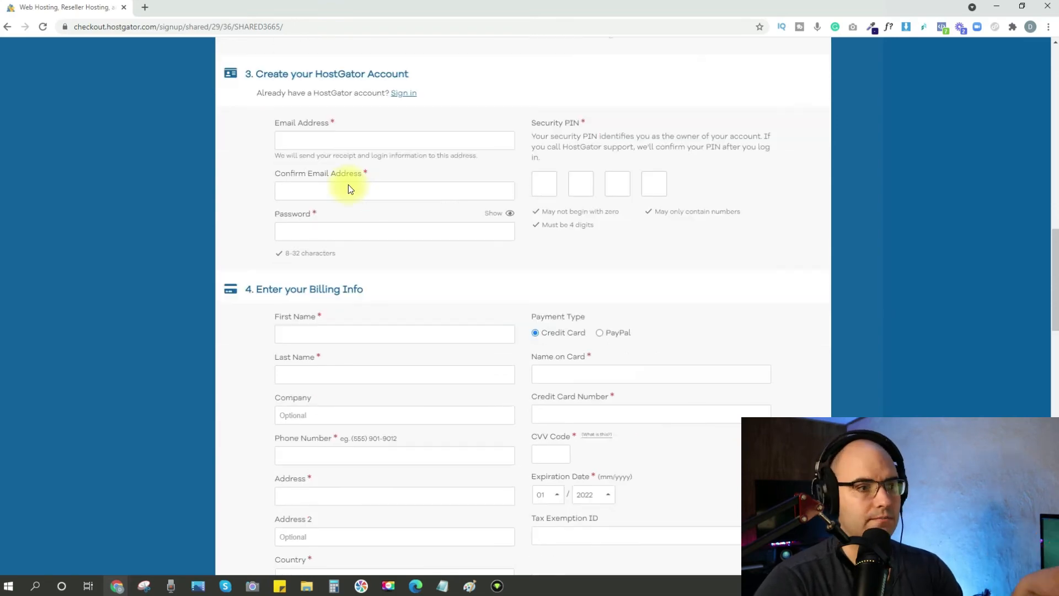
- Uncheck the Site Backup and SiteLock Essentials add-ons
scroll("down", 3)
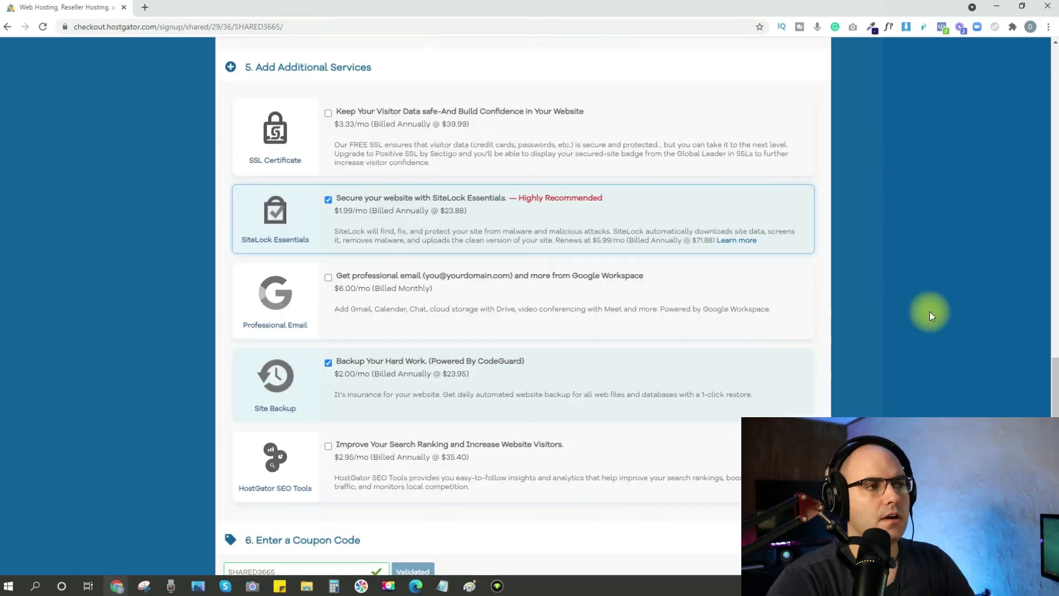
mouse_move(925, 313)
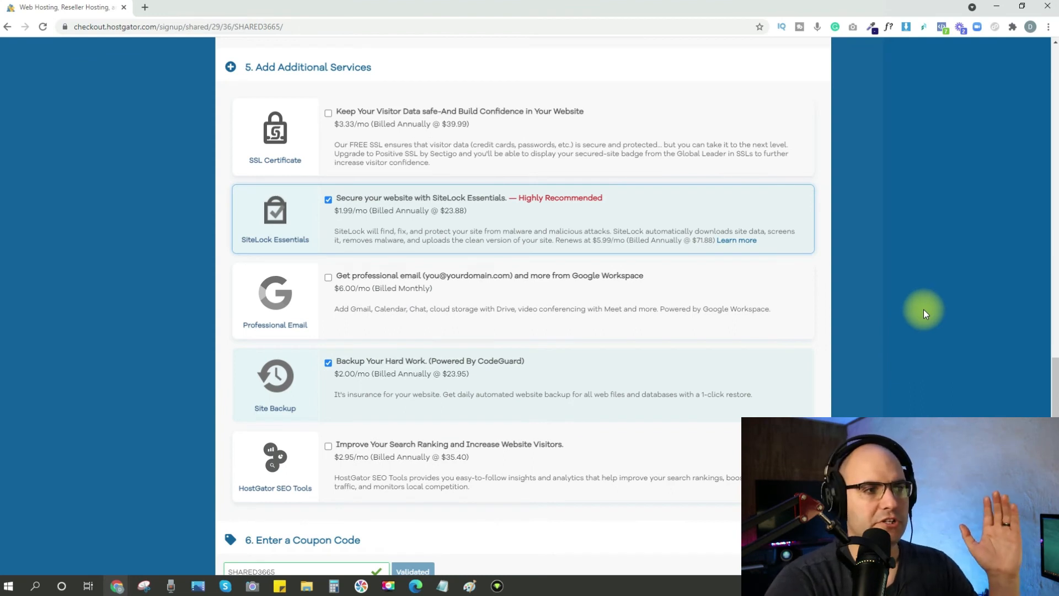
mouse_move(297, 228)
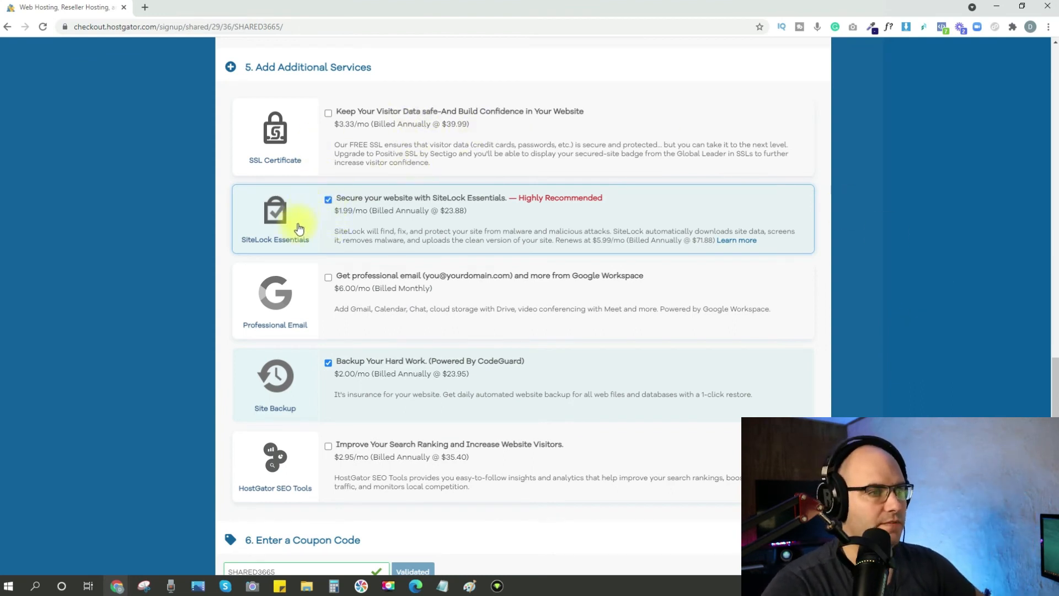
left_click(328, 362)
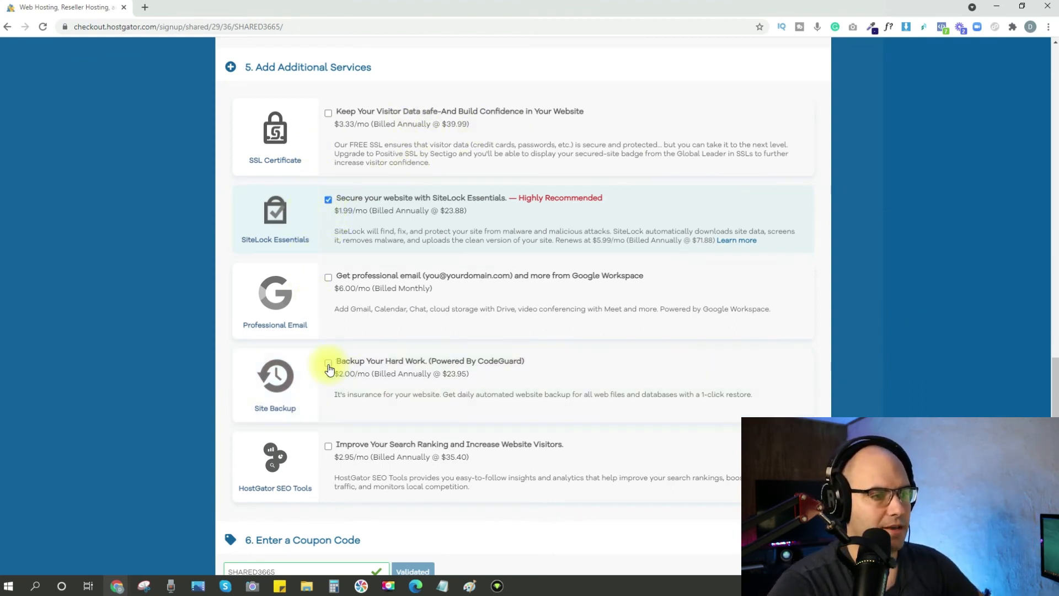
left_click(328, 199)
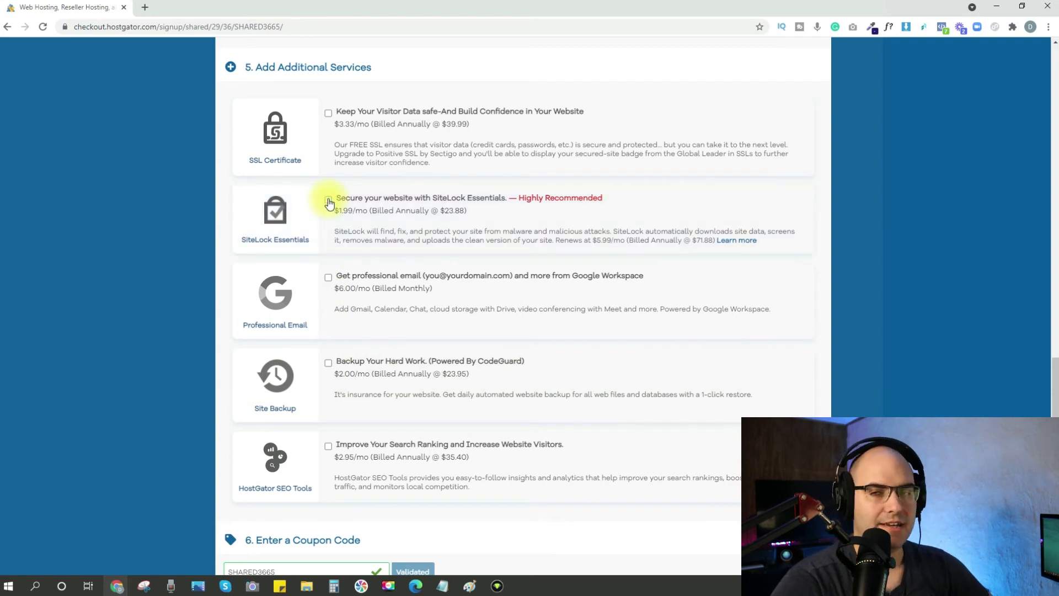
mouse_move(517, 280)
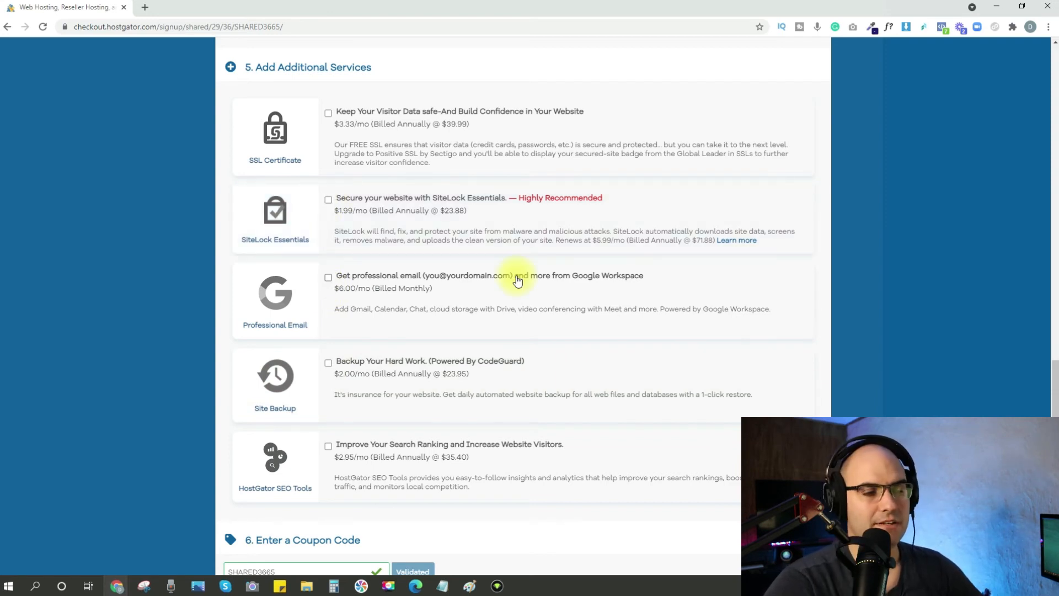
mouse_move(516, 348)
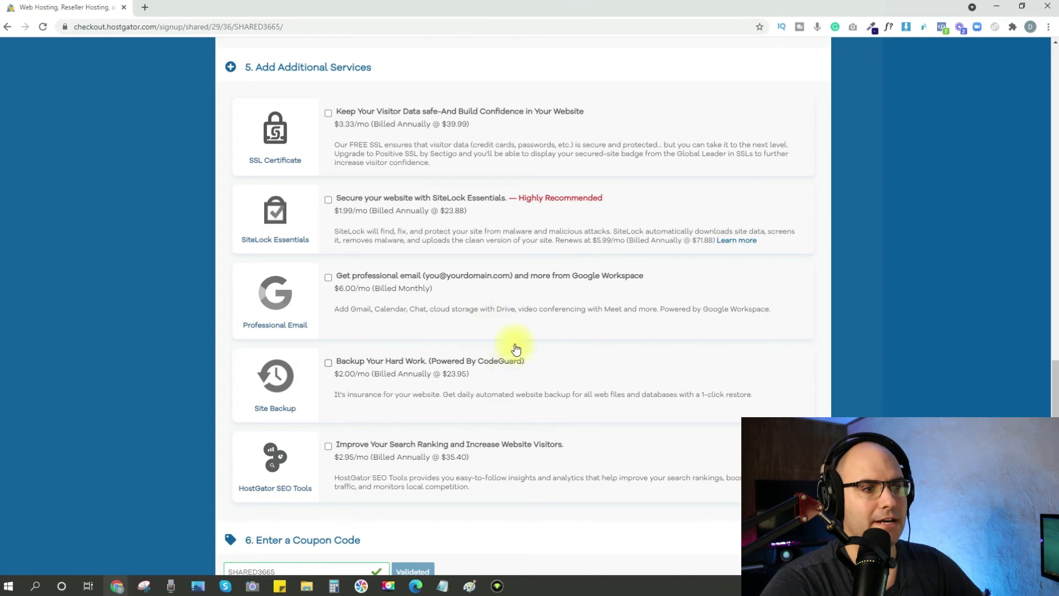
mouse_move(502, 274)
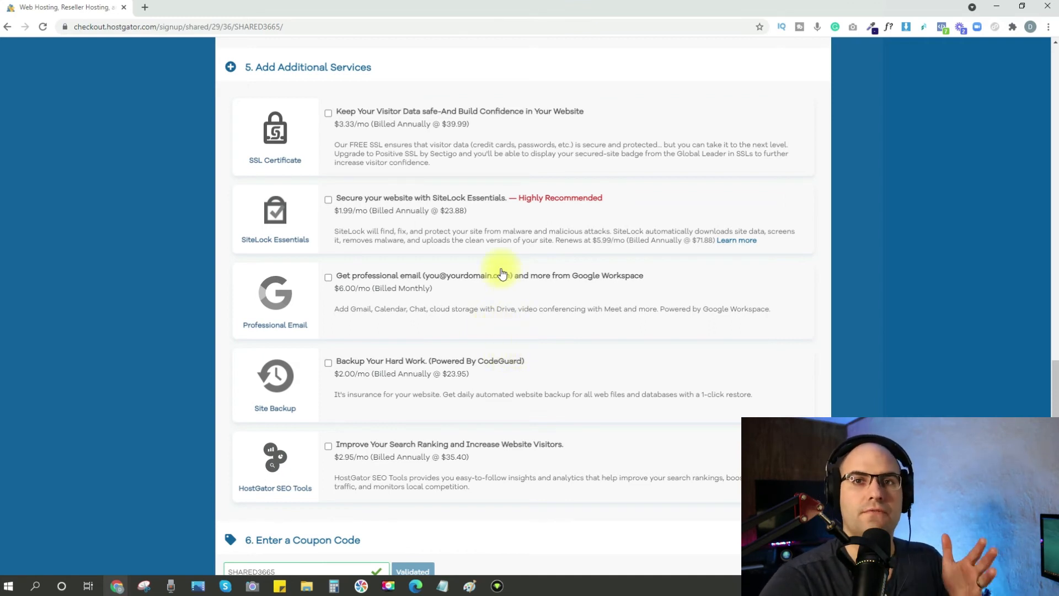
scroll("down", 3)
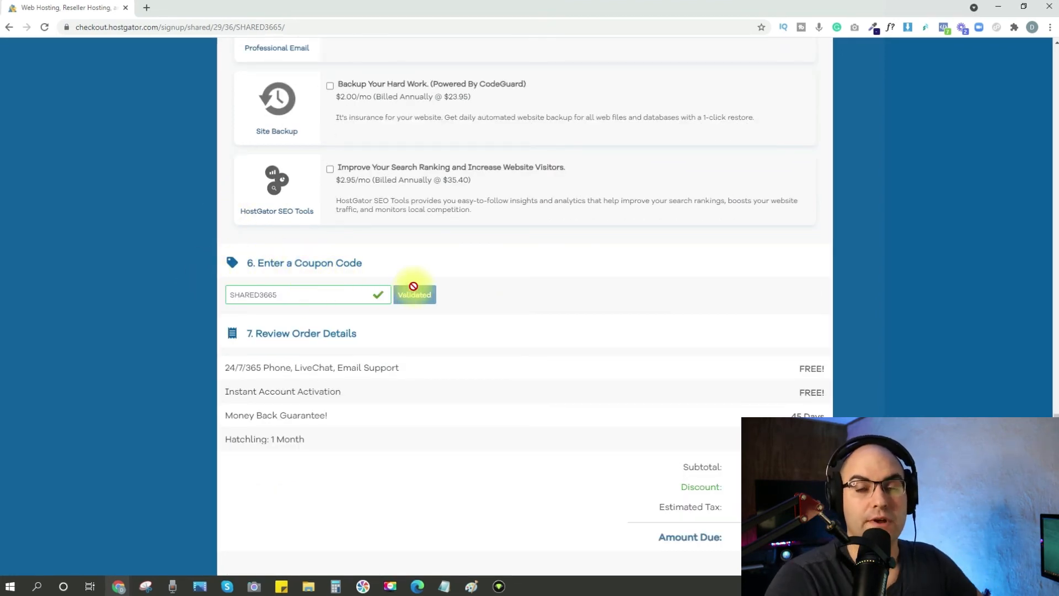
- Submit the $10.95 one-month Hatchling order with Checkout Now!
scroll("down", 3)
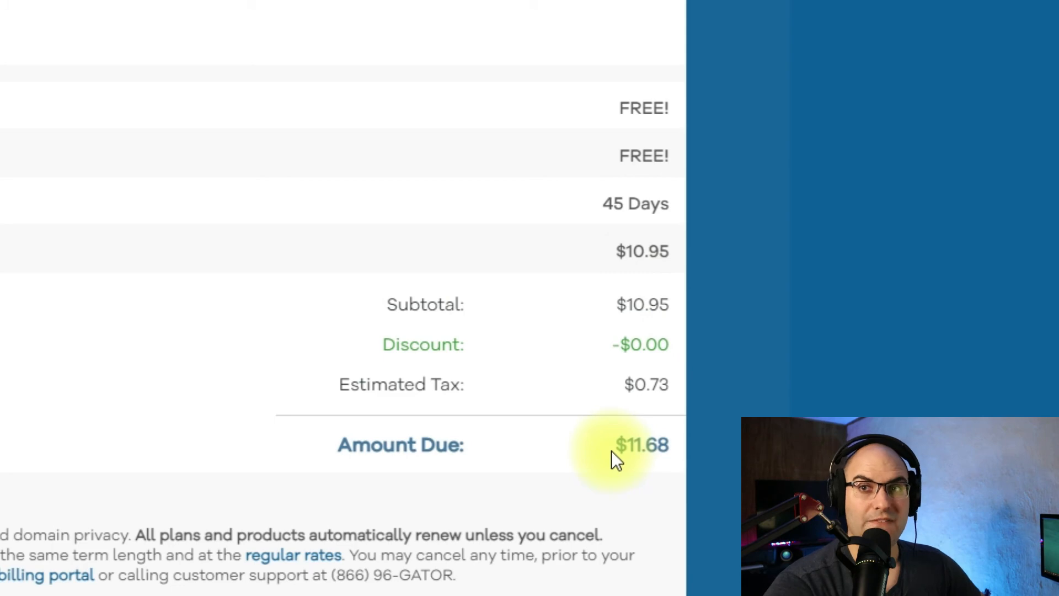
mouse_move(629, 434)
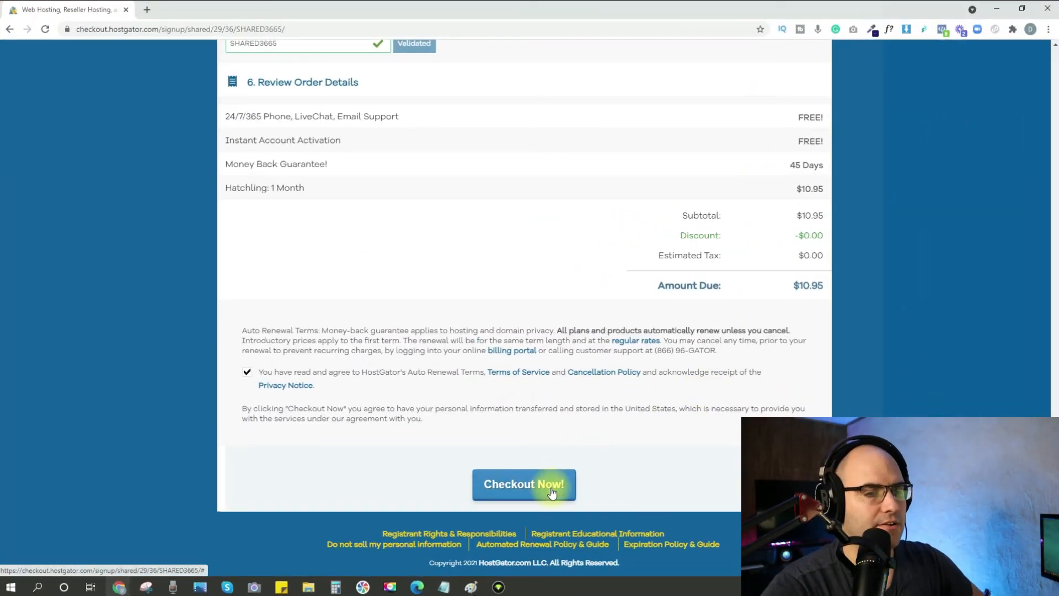
left_click(523, 483)
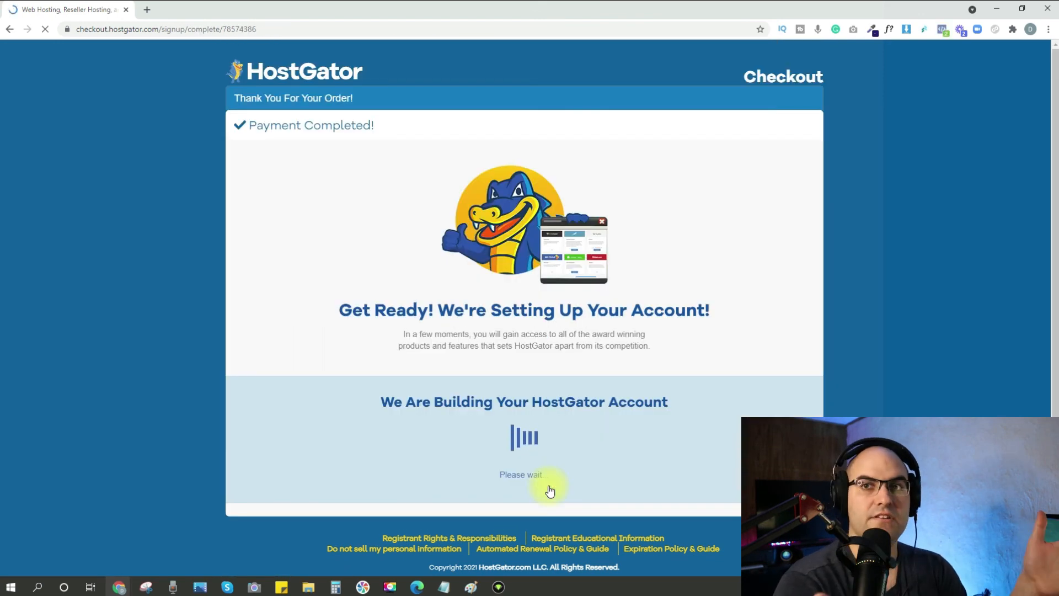